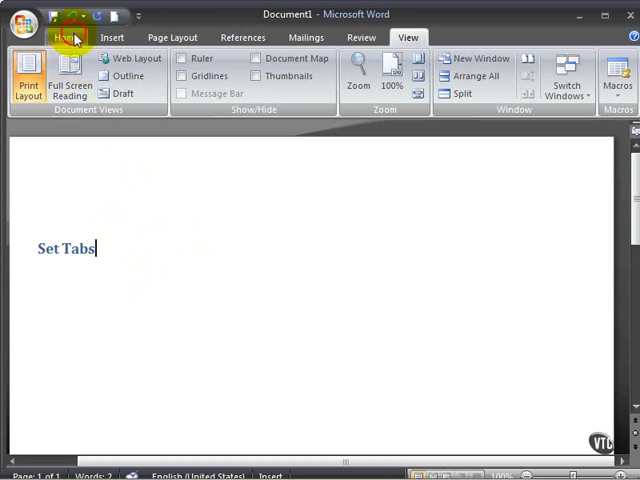
Turn on Show/Hide ¶ from the Home ribbon to reveal paragraph marks around 'Set Tabs'.
left_click(66, 36)
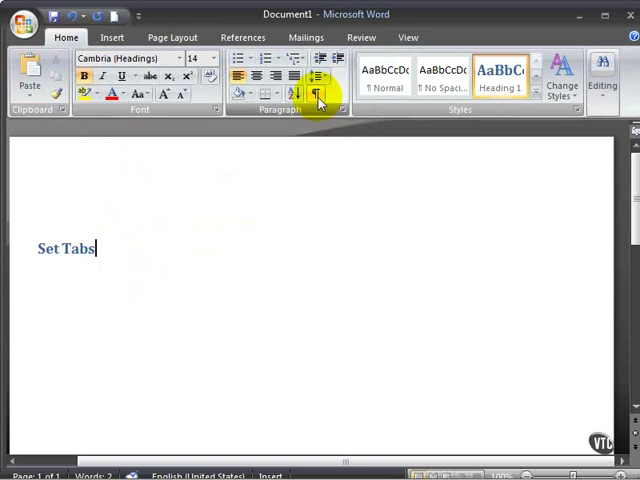
mouse_move(318, 94)
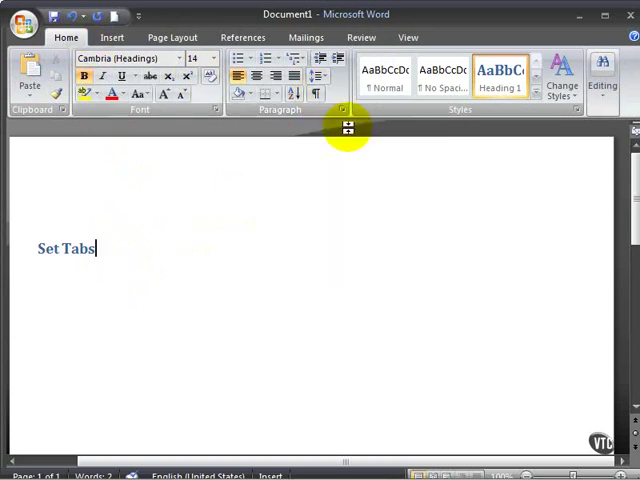
mouse_move(316, 92)
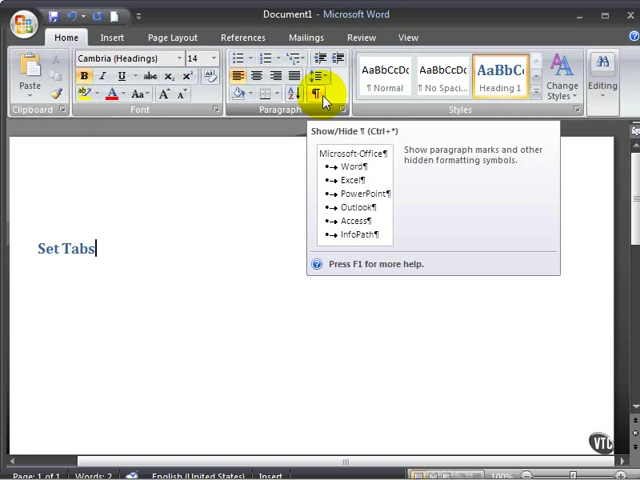
left_click(316, 76)
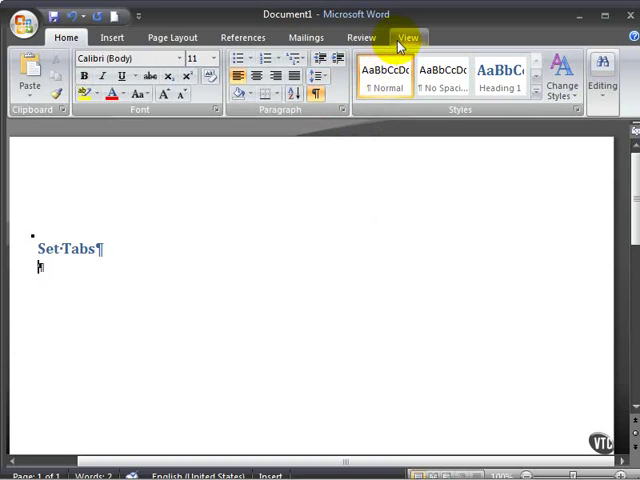
Turn on the ruler from View and start a new empty paragraph under the heading.
left_click(404, 36)
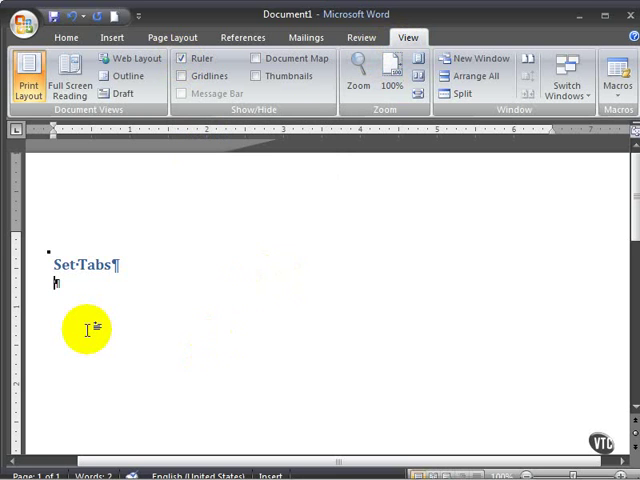
key("Tab")
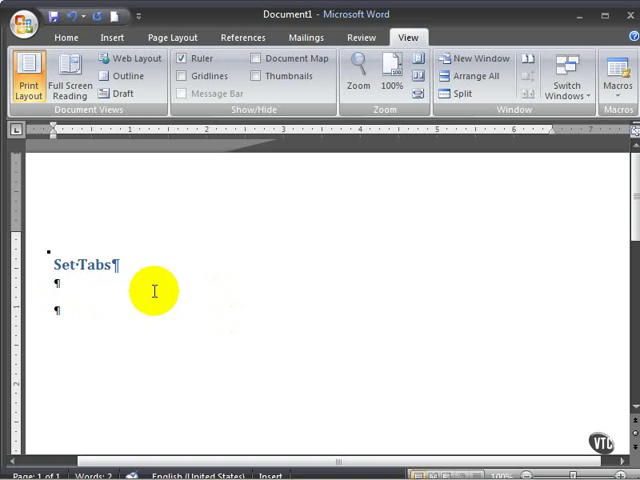
mouse_move(76, 188)
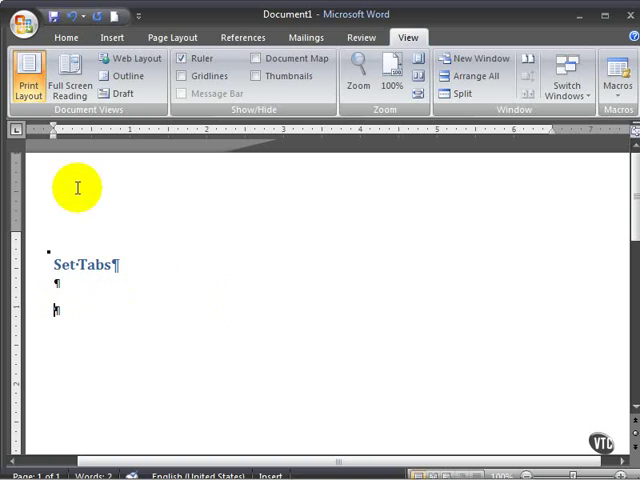
mouse_move(168, 138)
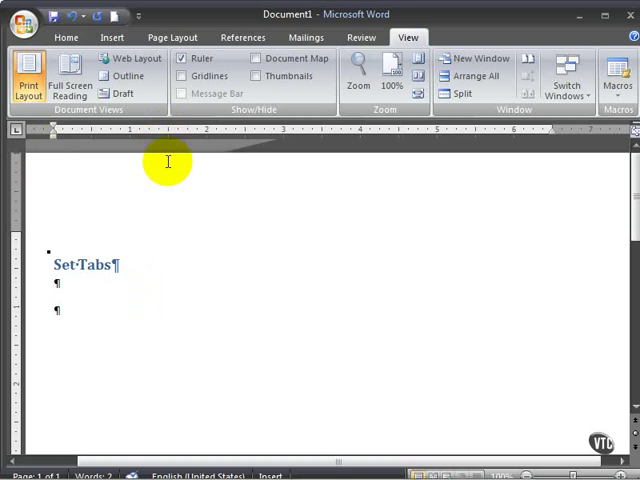
mouse_move(56, 302)
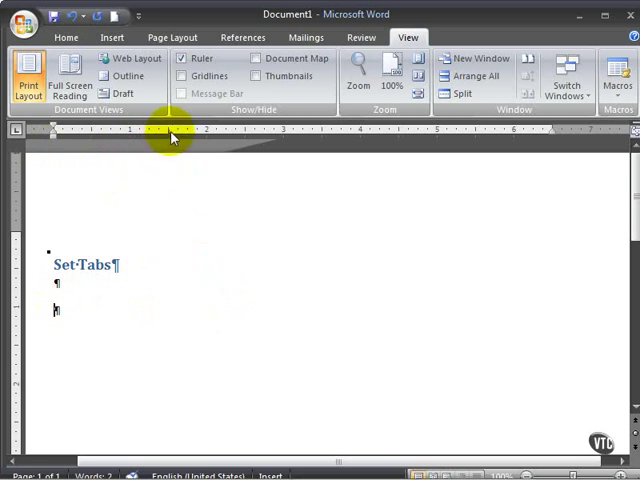
mouse_move(168, 136)
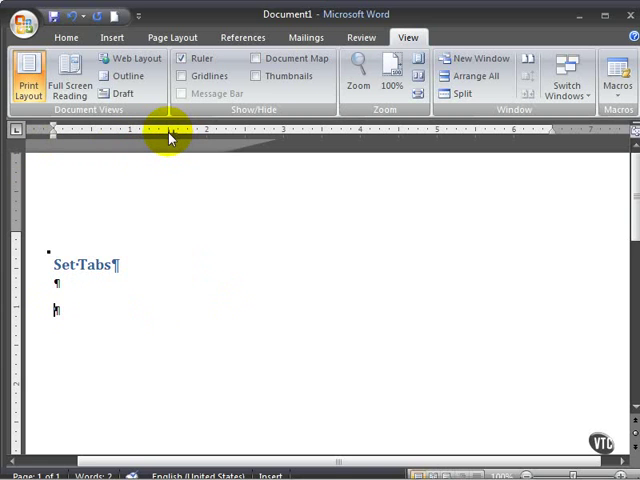
mouse_move(176, 132)
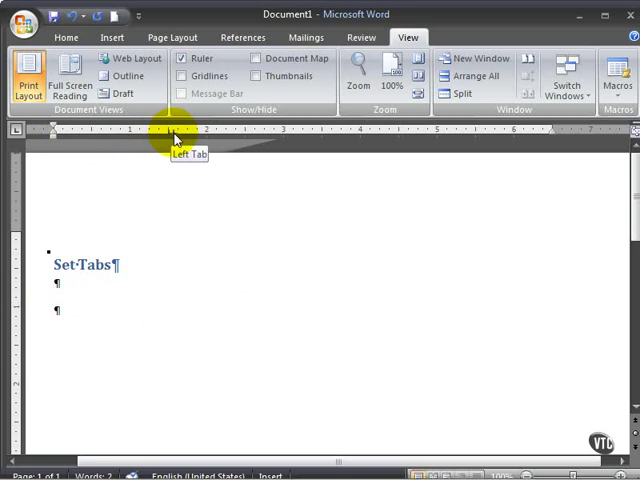
Place two left tab stops on the ruler and enter 'Team' at the first one.
left_click(196, 132)
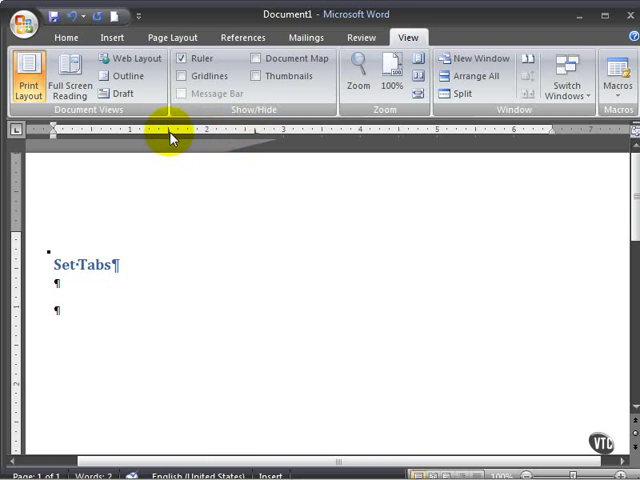
left_click(172, 130)
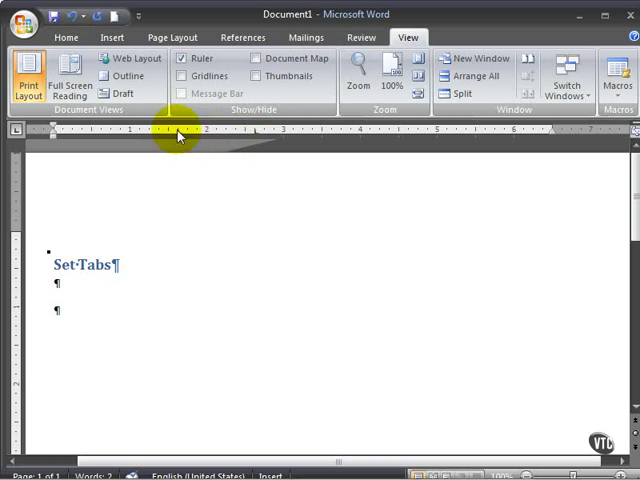
mouse_move(188, 176)
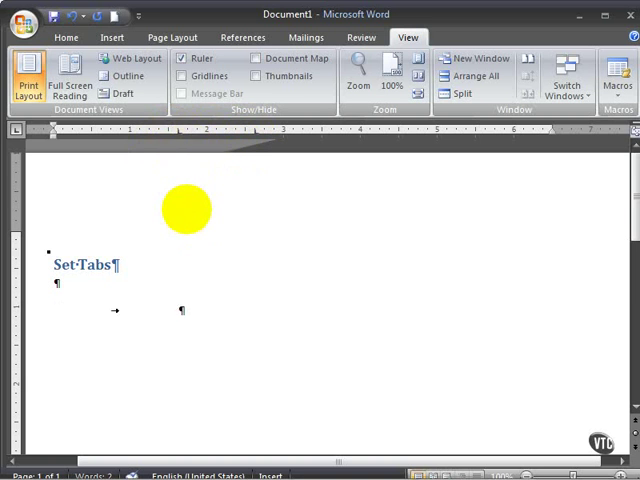
type("T")
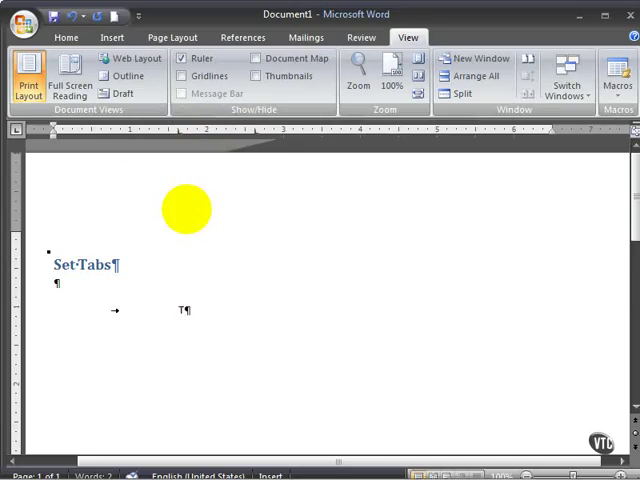
type("eam")
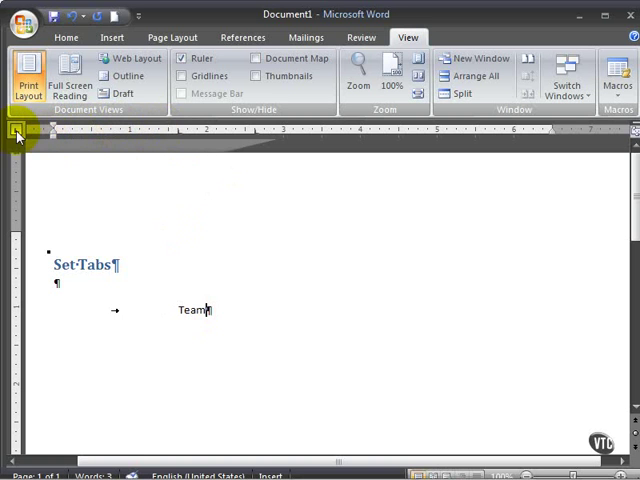
mouse_move(16, 136)
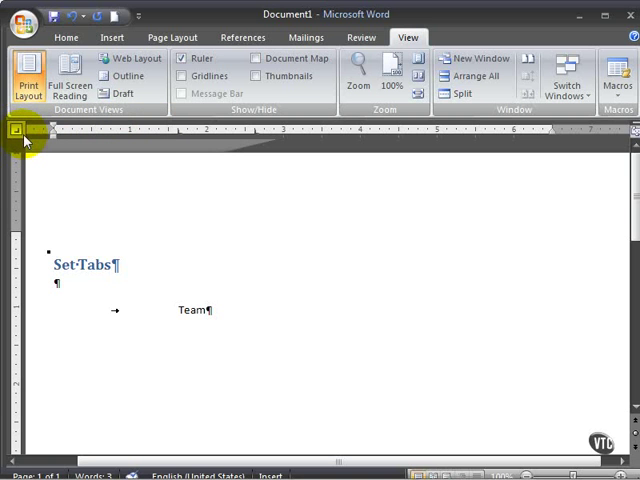
mouse_move(16, 132)
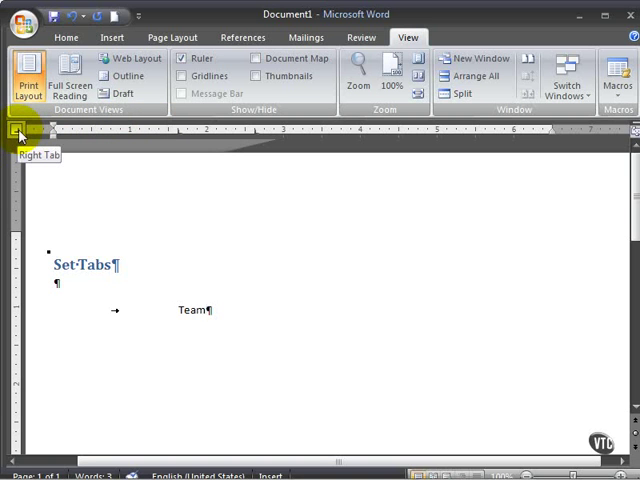
Cycle the ruler's tab selector through Right, Decimal and Bar tab types.
left_click(16, 136)
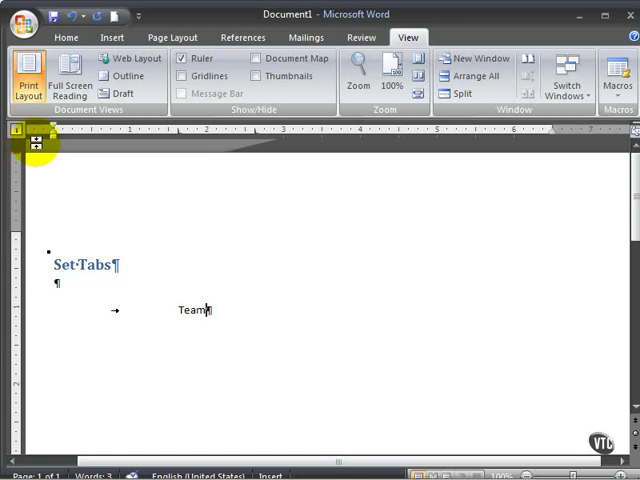
left_click(20, 132)
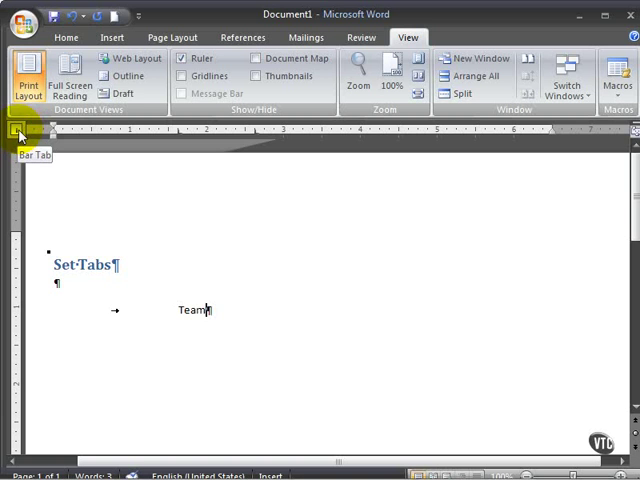
left_click(16, 136)
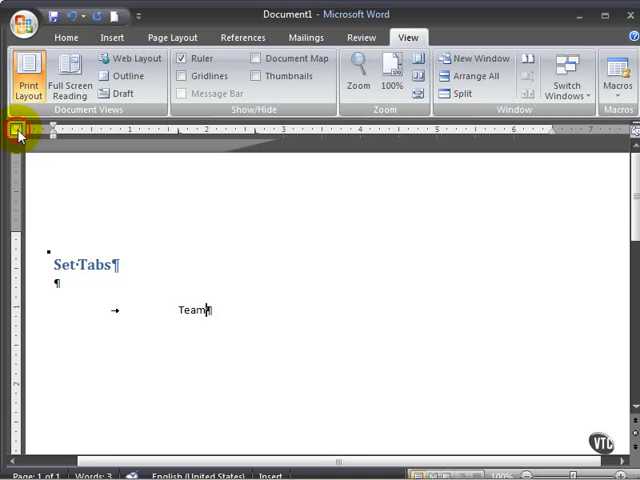
mouse_move(16, 132)
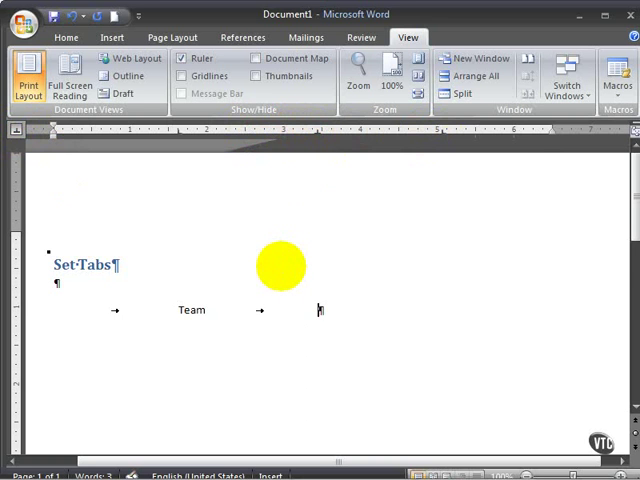
Enter 'W' at the next tab stop (trimming 'Windows' back to W) and 'L' at the following one.
type("W")
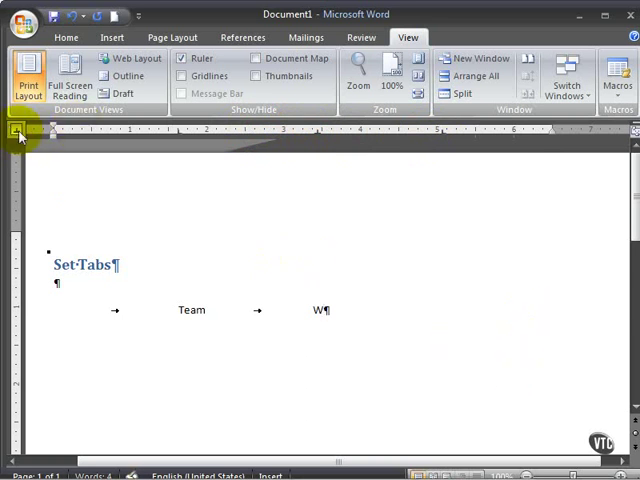
mouse_move(368, 144)
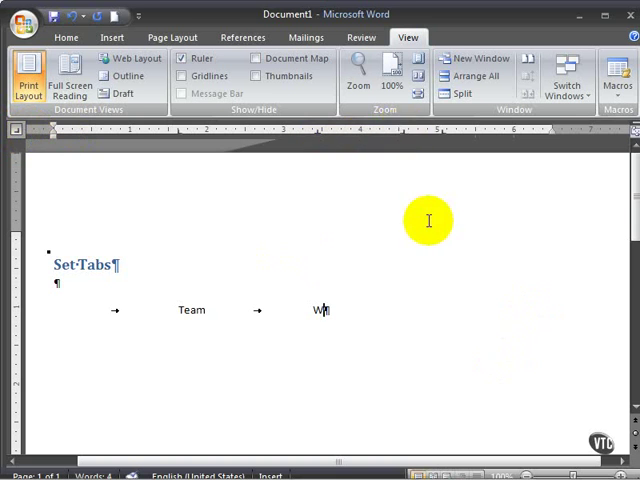
type("indows")
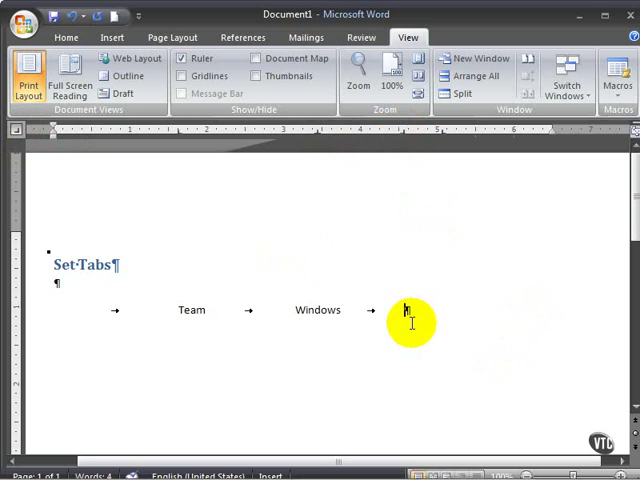
key("BackSpace")
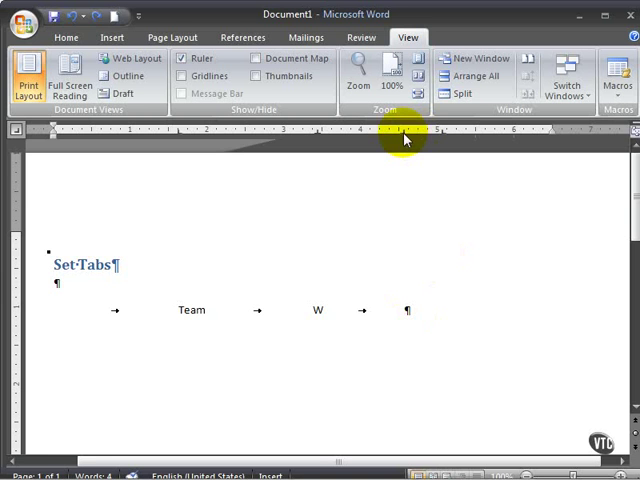
type("L")
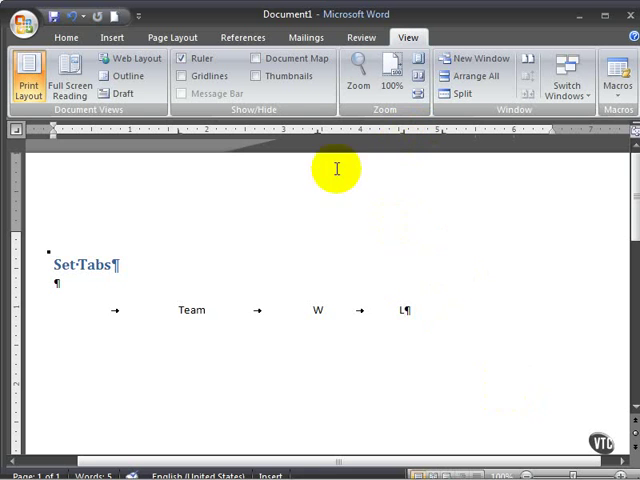
Place a bar tab on the ruler between the W and L stops as a vertical separator.
left_click(320, 130)
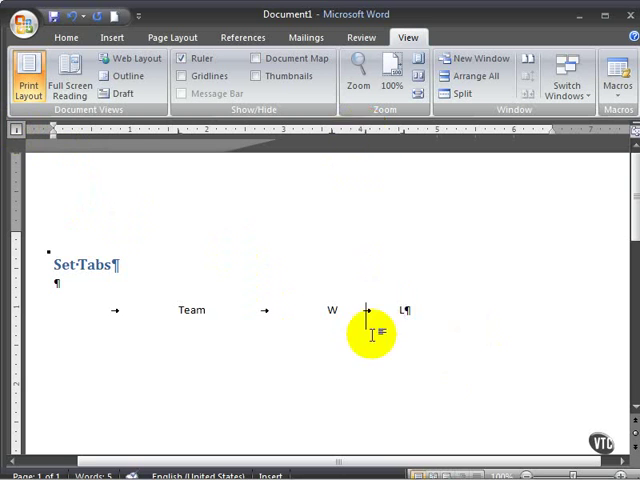
mouse_move(366, 318)
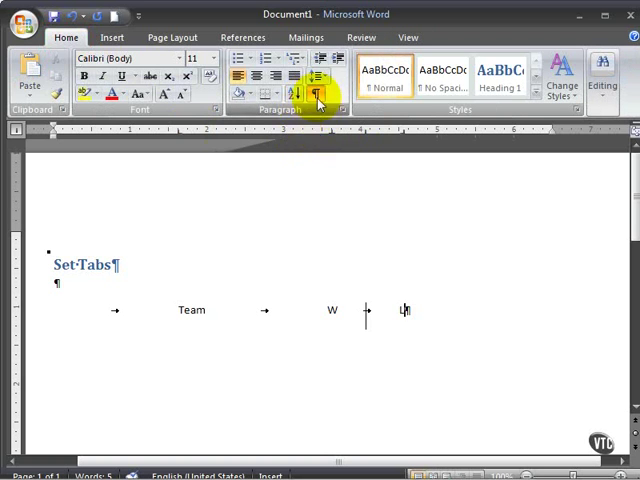
Turn off formatting marks so Team, W and L show cleanly with the bar line.
left_click(316, 92)
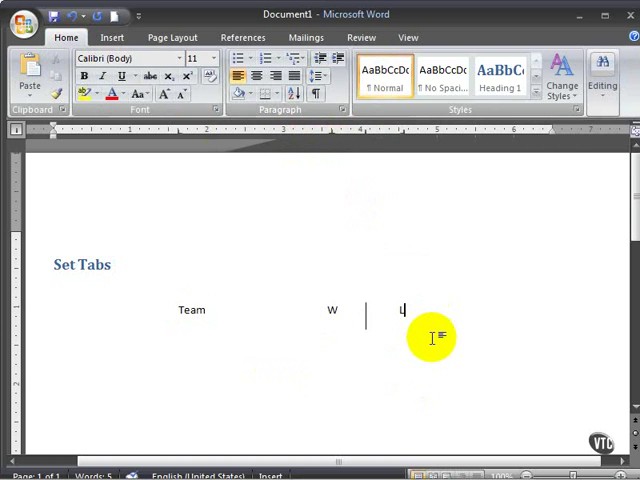
type("L")
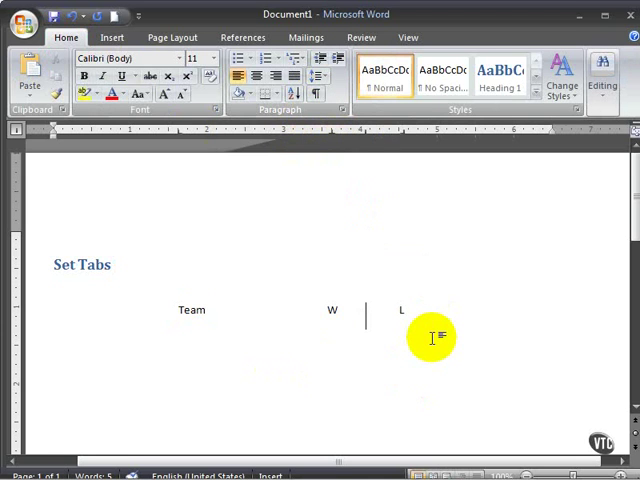